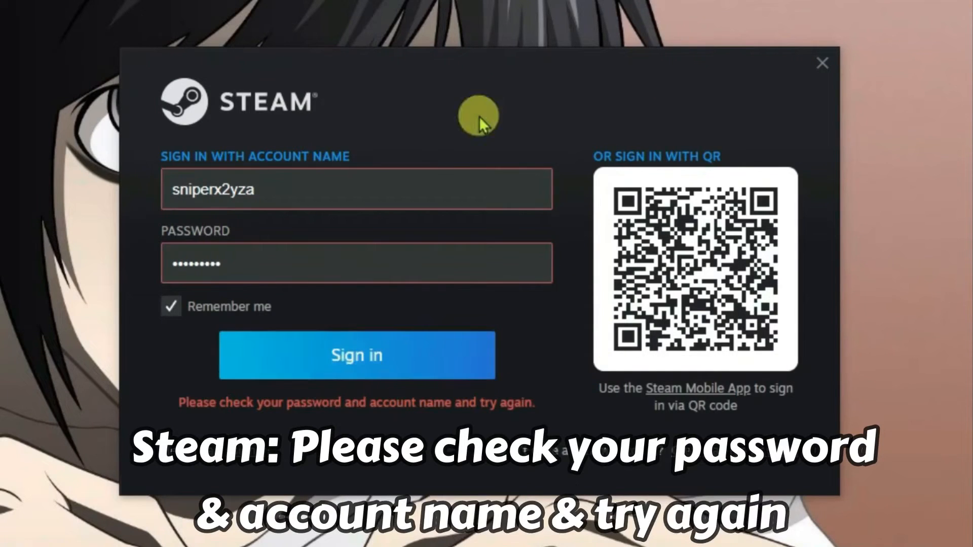
mouse_move(304, 413)
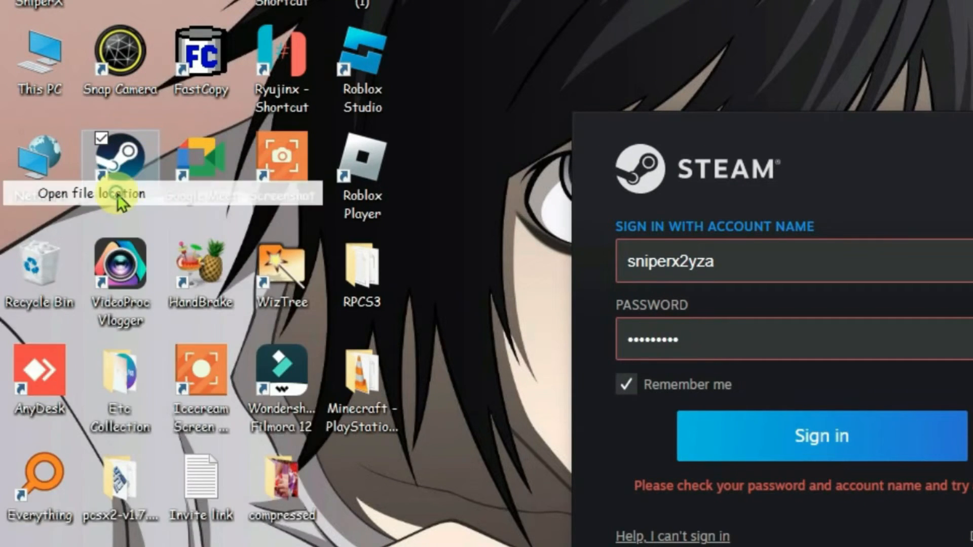
From the Steam shortcut's file location, enter the config folder and choose Open with on config.vdf
click(93, 193)
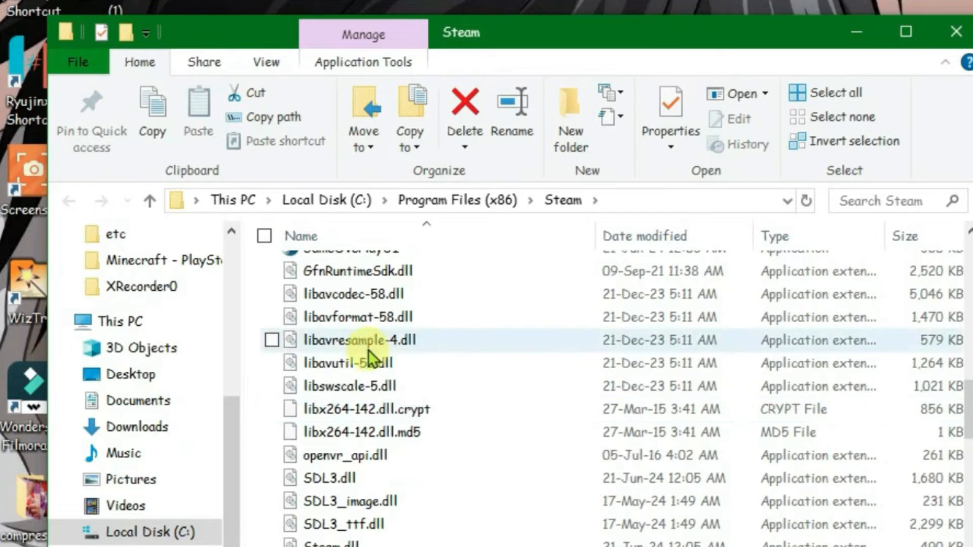
scroll(up, 3)
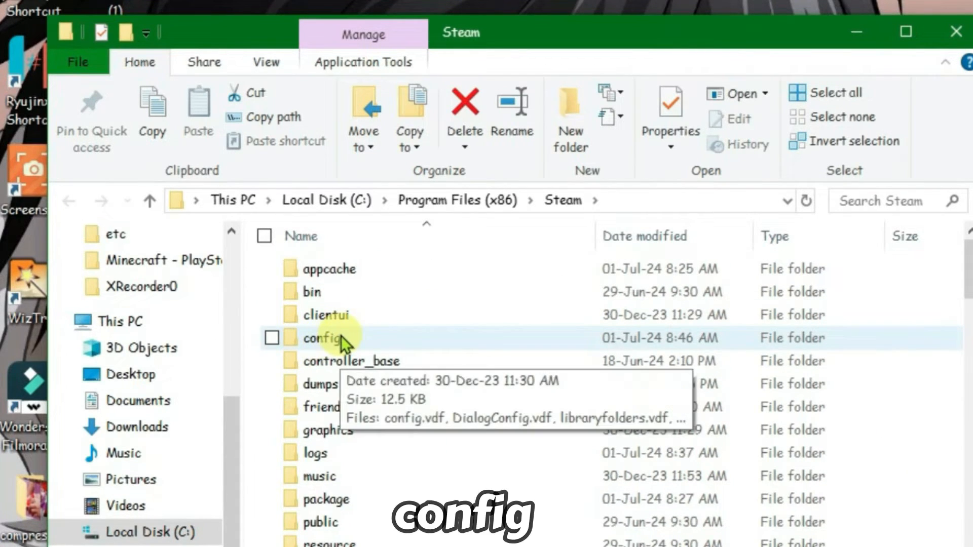
double_click(323, 339)
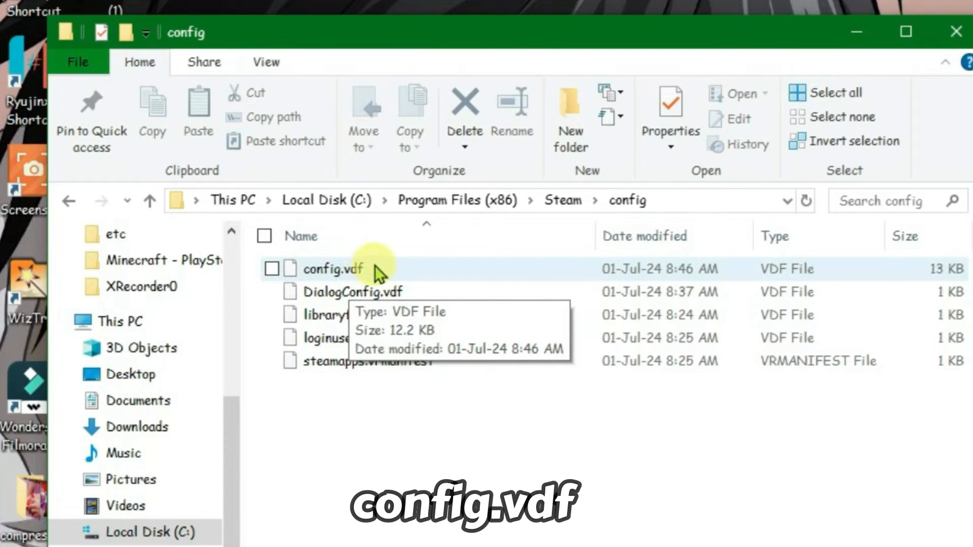
right_click(332, 269)
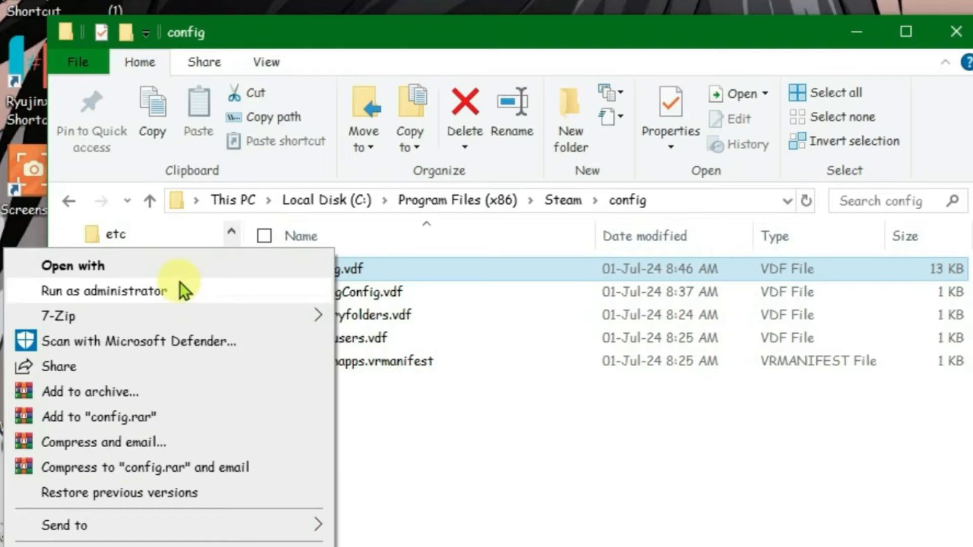
click(105, 291)
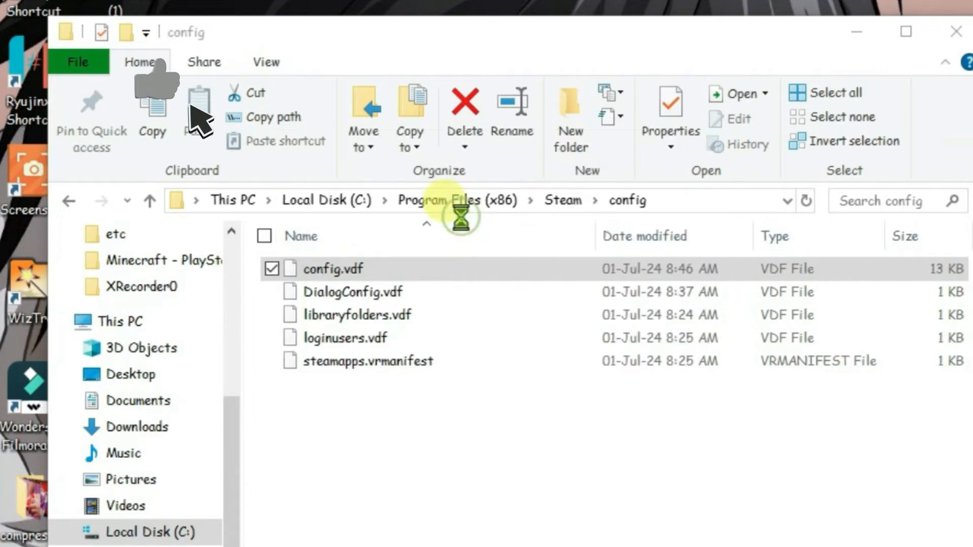
In Notepad, find 'accounts' in config.vdf and copy the account name listed under it
double_click(334, 267)
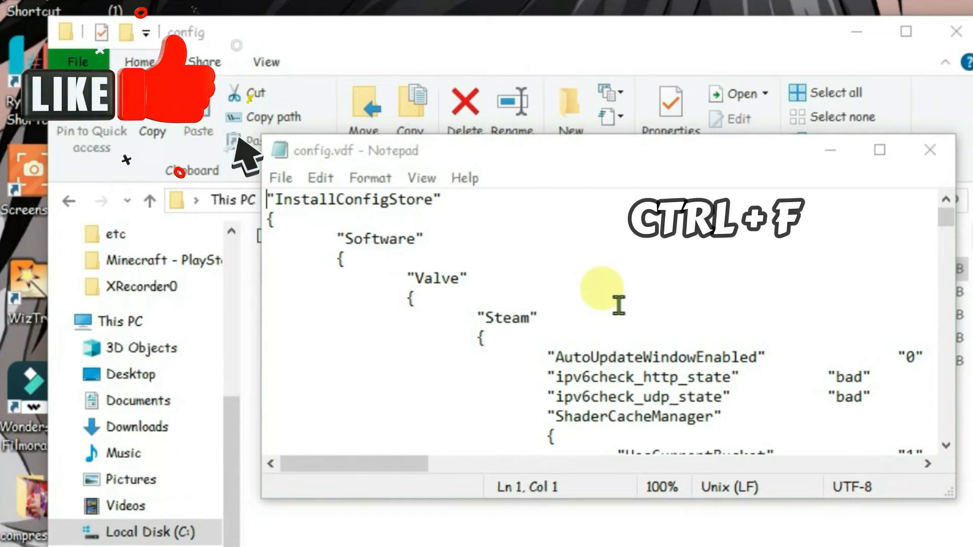
text(accounts)
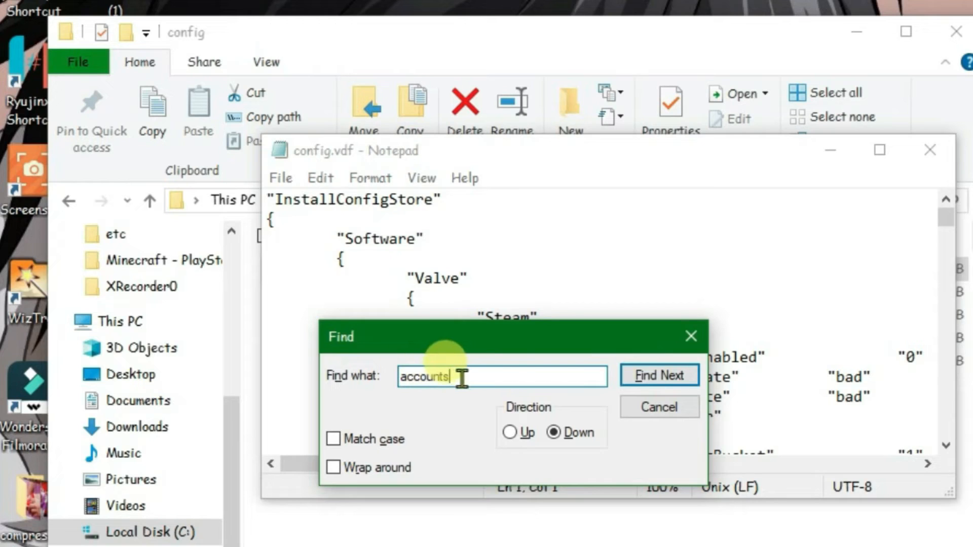
click(659, 375)
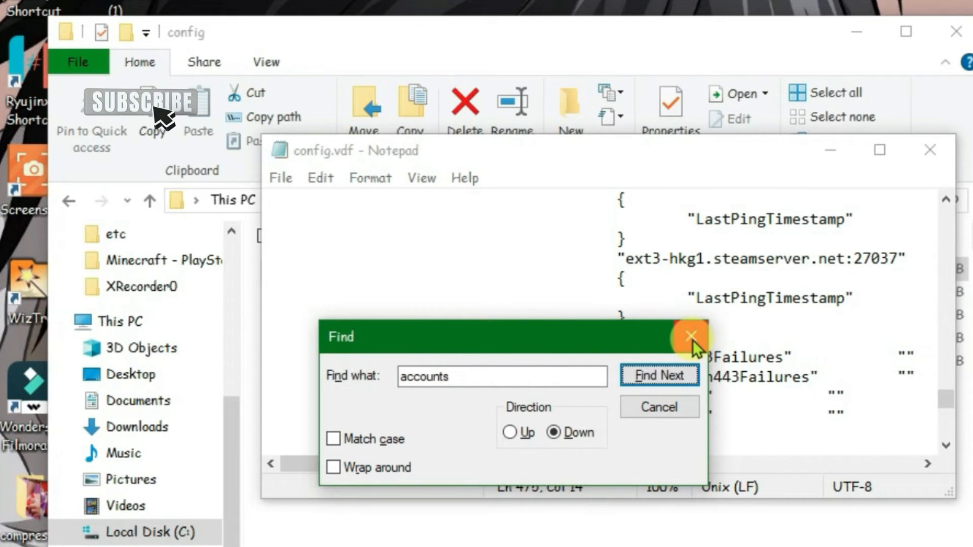
click(689, 336)
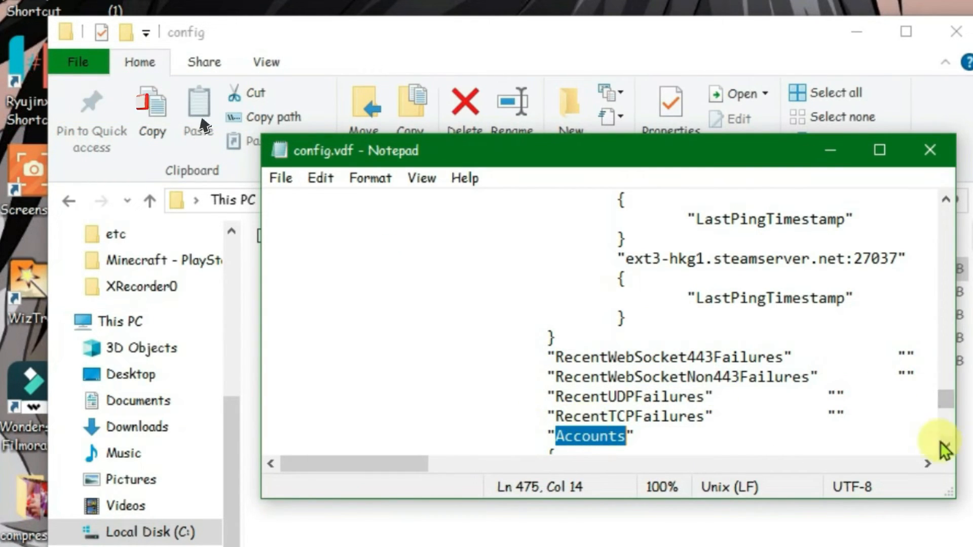
scroll(down, 3)
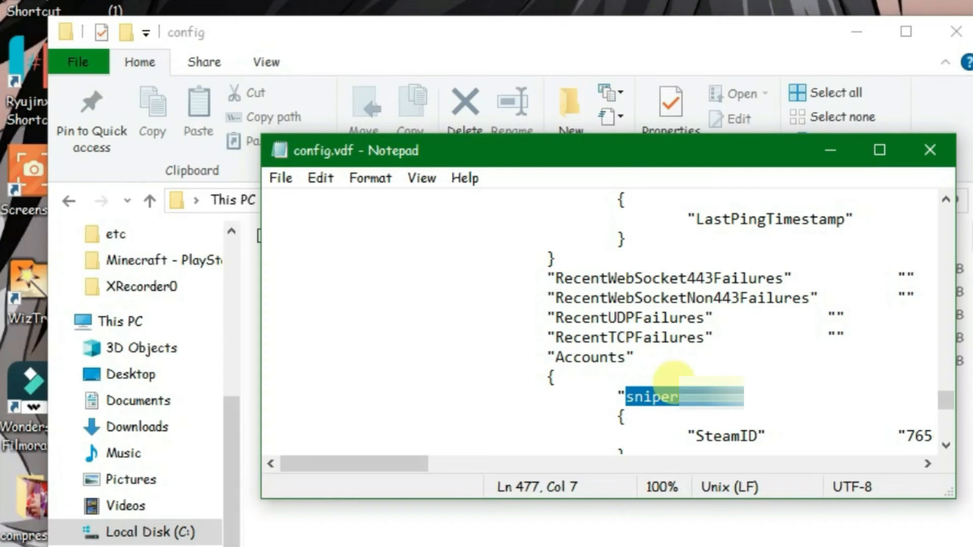
mouse_move(930, 150)
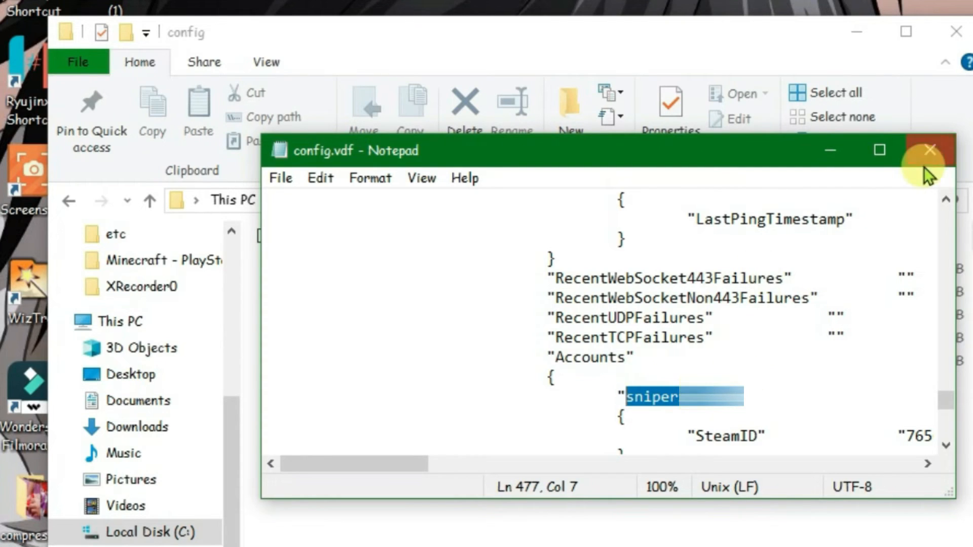
Close Notepad and sign in to Steam with the pasted account name
click(930, 150)
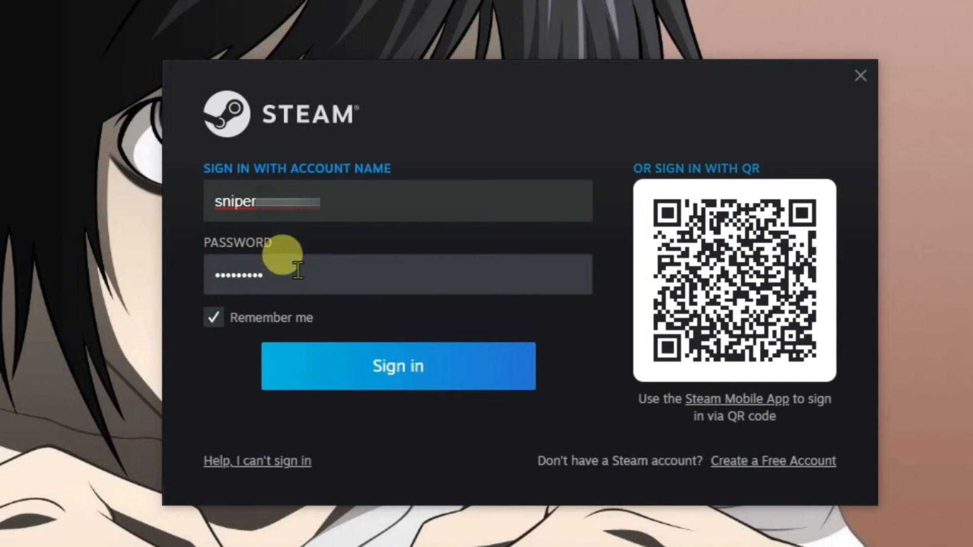
click(397, 366)
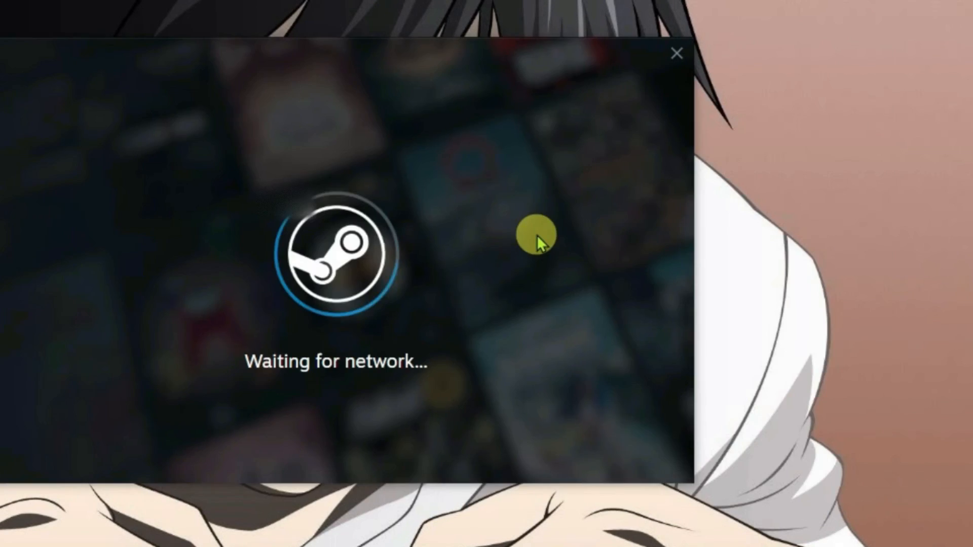